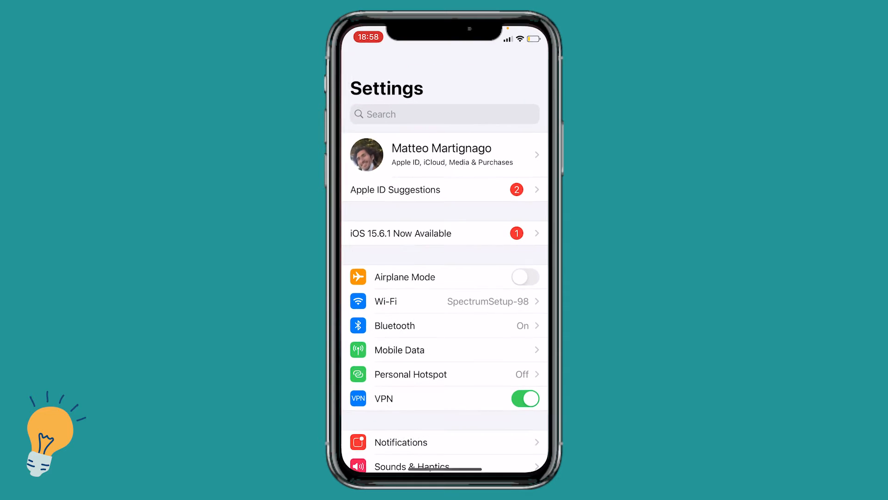
# Step: Scroll down the Settings list toward the Notifications entry
pyautogui.scroll(-3)
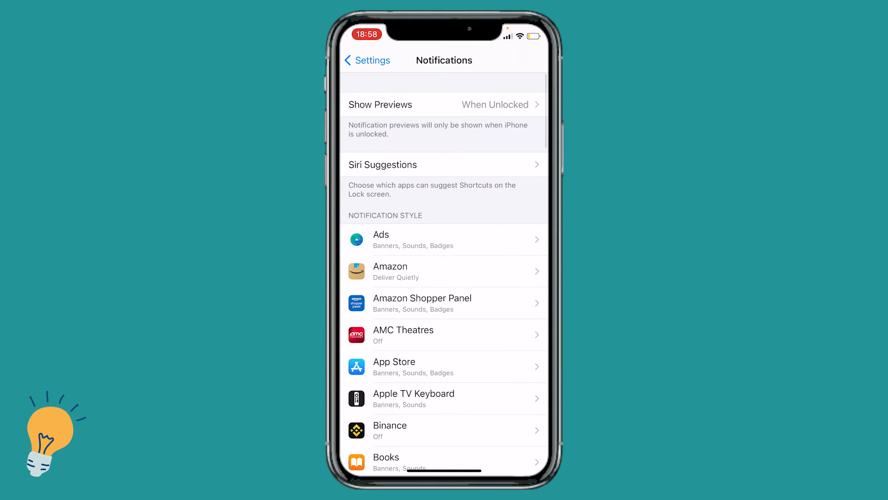
pyautogui.scroll(-3)
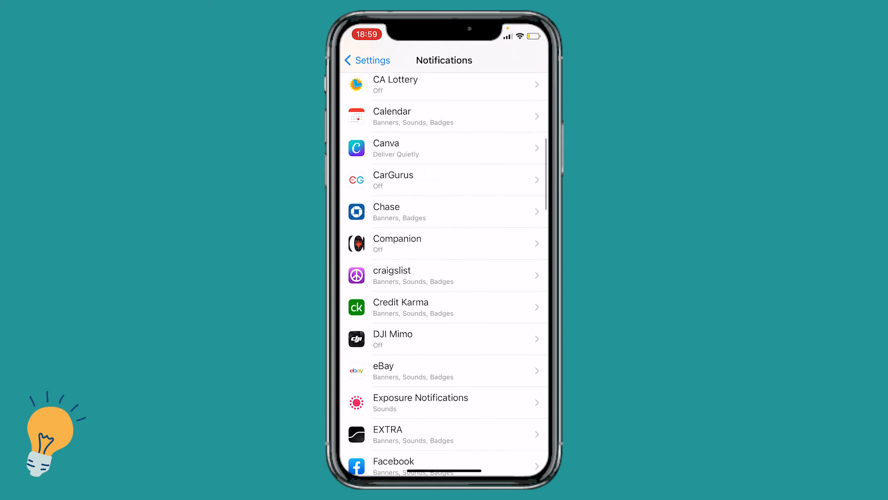
pyautogui.scroll(-3)
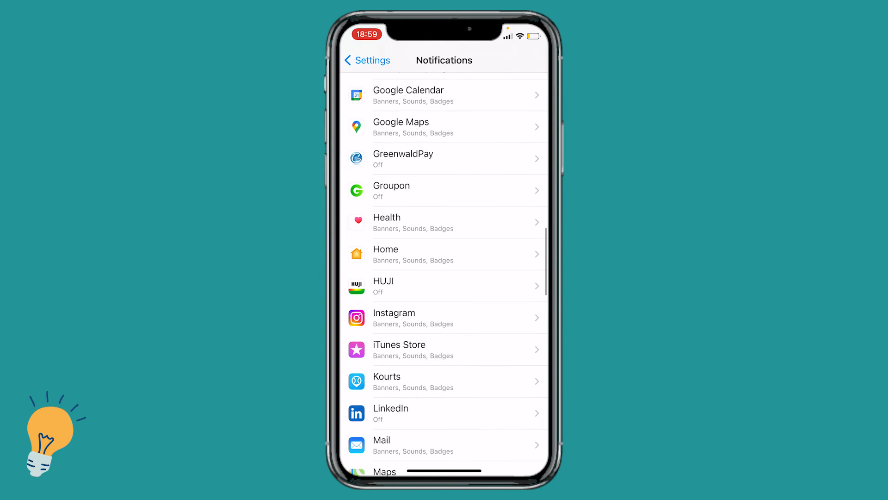
pyautogui.scroll(-3)
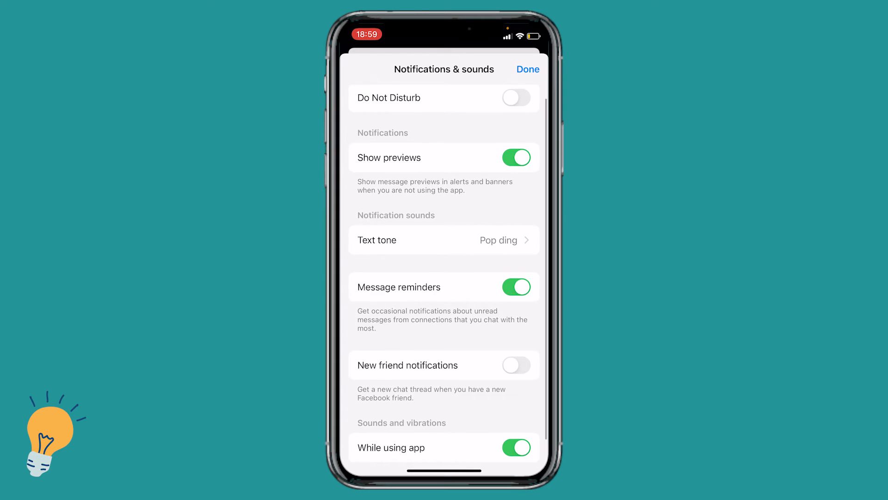
# Step: Reach Text tone on Notifications & sounds and show the message tone list
pyautogui.scroll(-3)
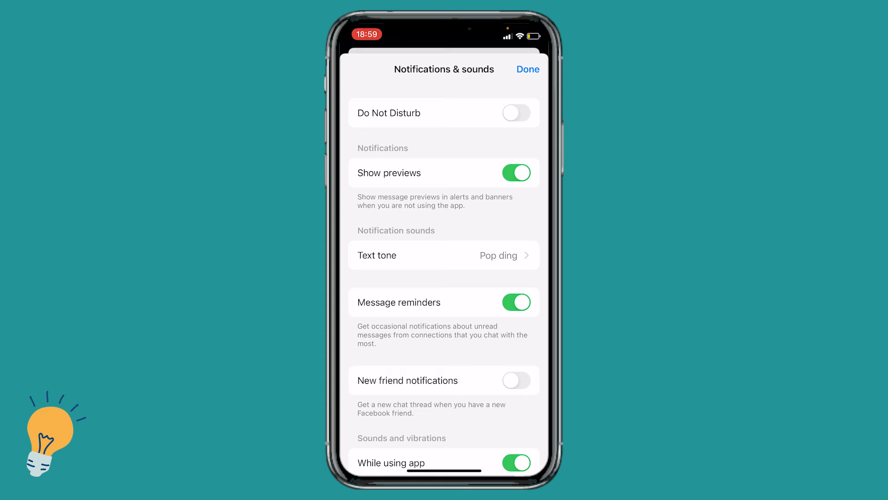
pyautogui.click(444, 255)
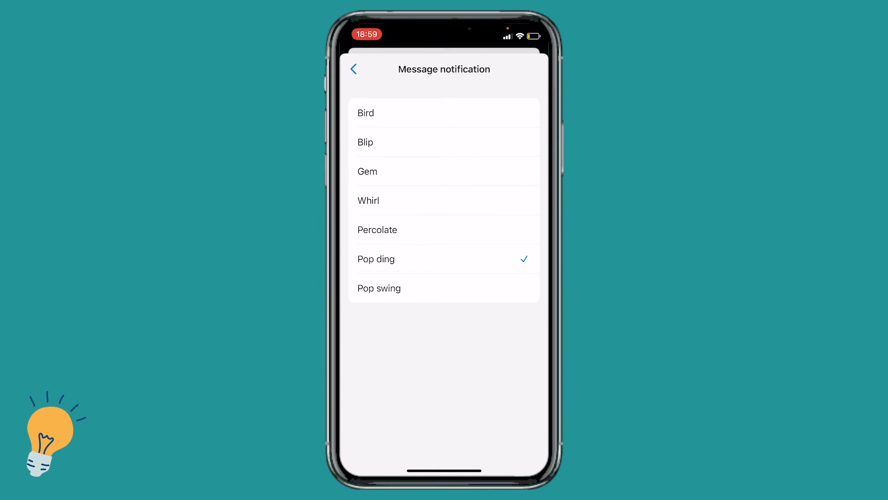
# Step: Choose Pop ding as the message tone and go back to Notifications & sounds
pyautogui.click(365, 113)
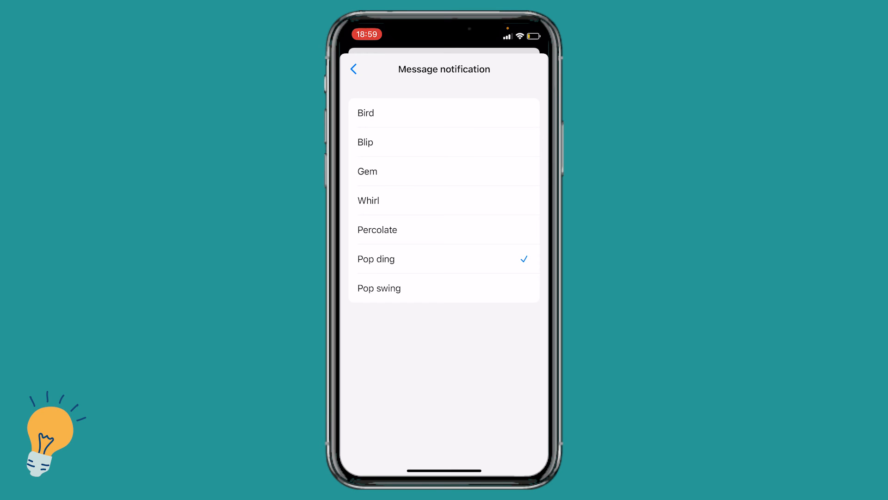
pyautogui.click(354, 68)
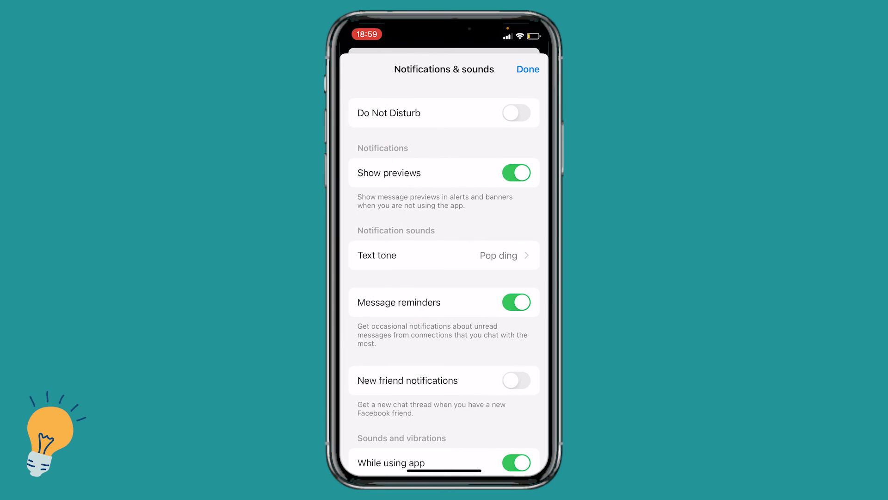